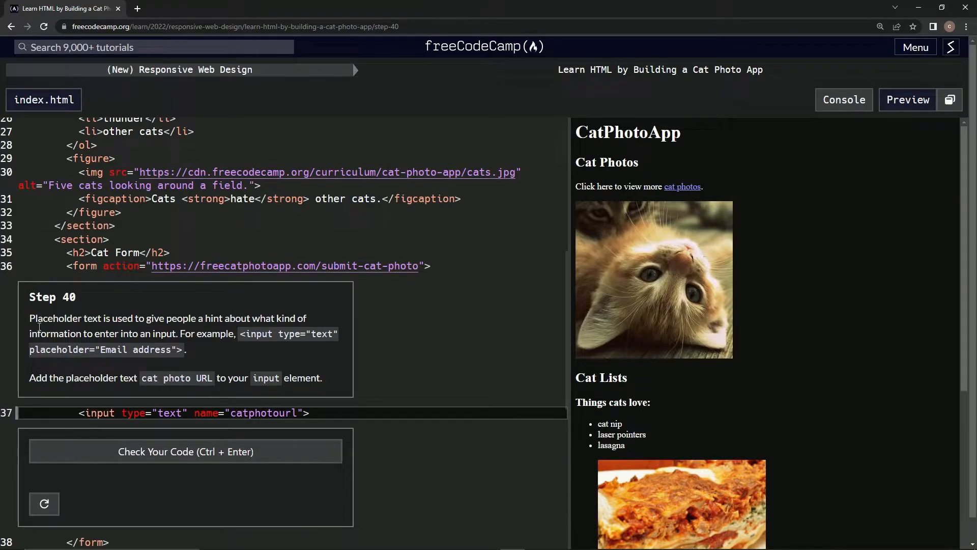
mouse_move(97, 324)
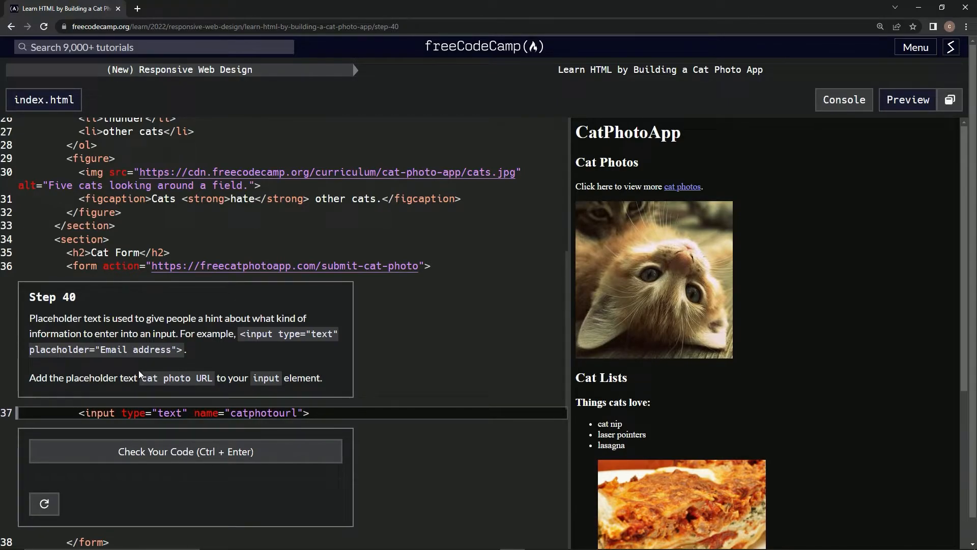
mouse_move(253, 379)
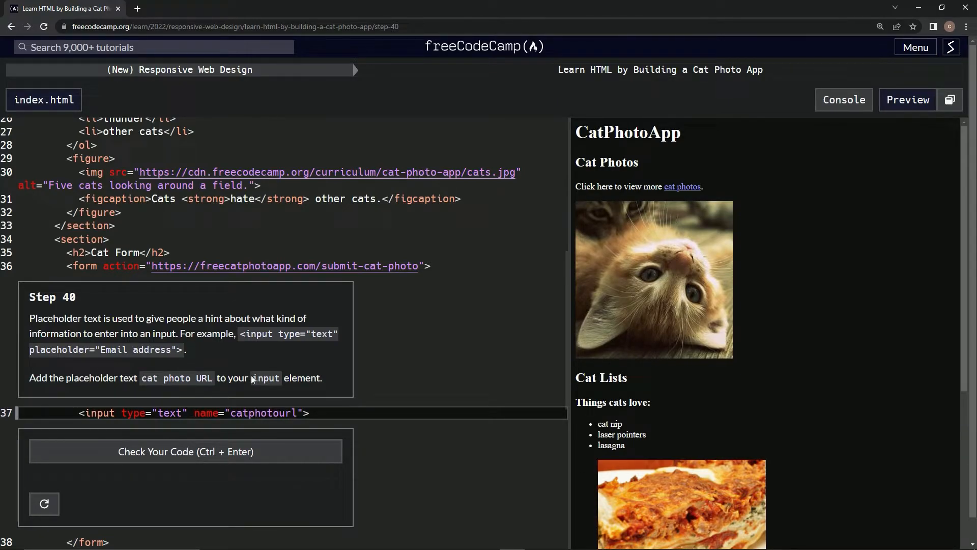
mouse_move(305, 374)
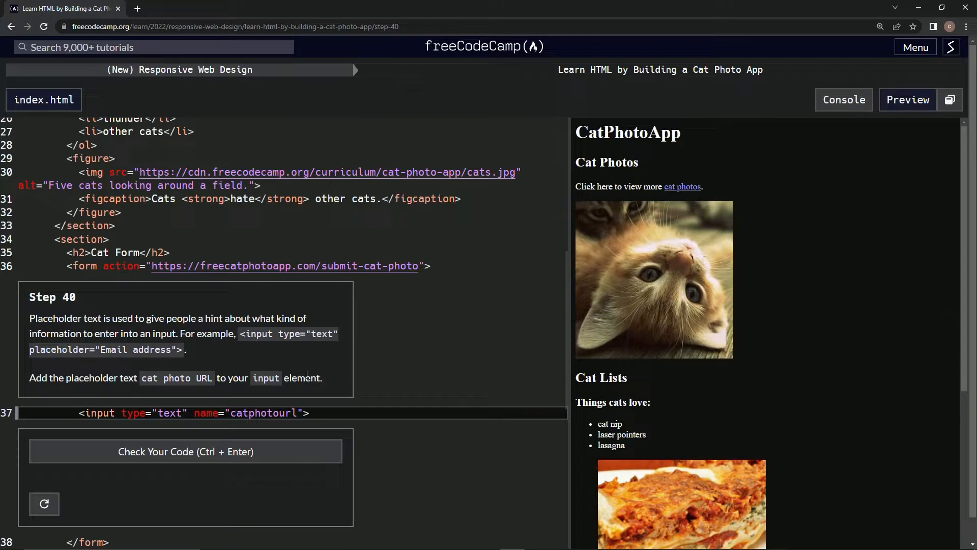
mouse_move(266, 395)
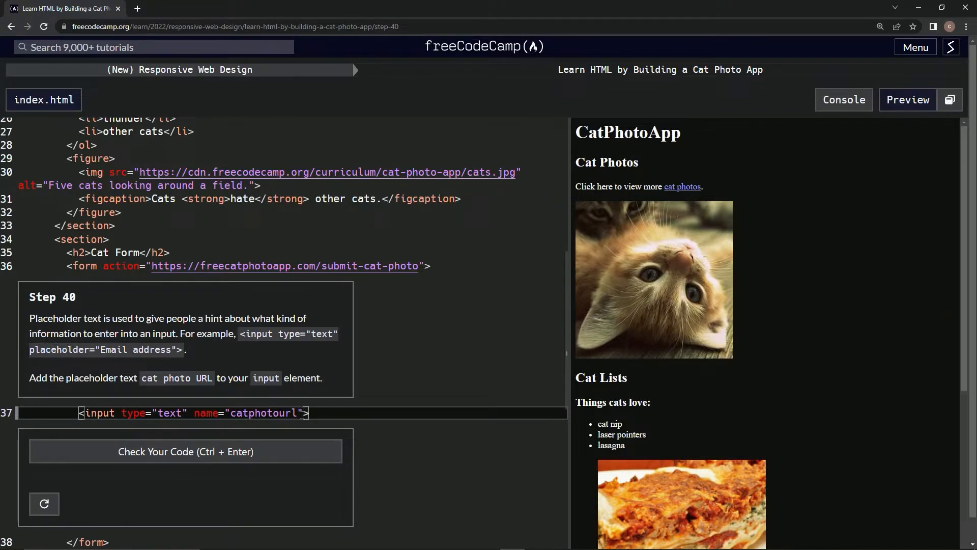
Step: Add placeholder='cat photo URL' to the input element on line 37
text(place)
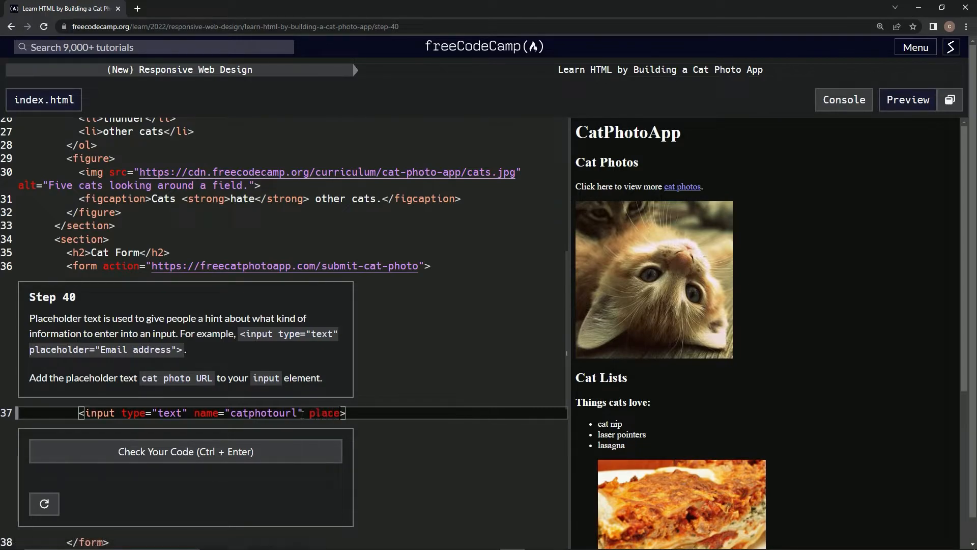
text(holder)
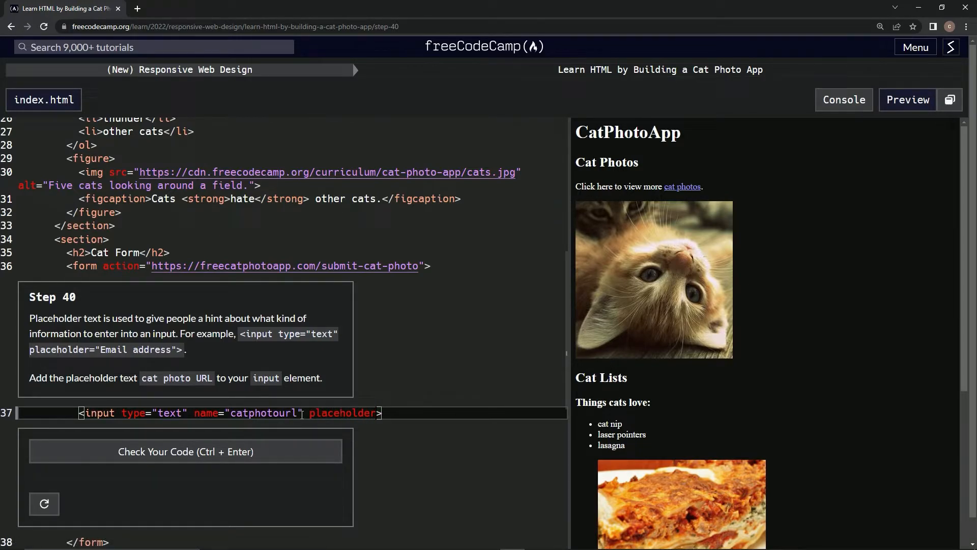
text(='')
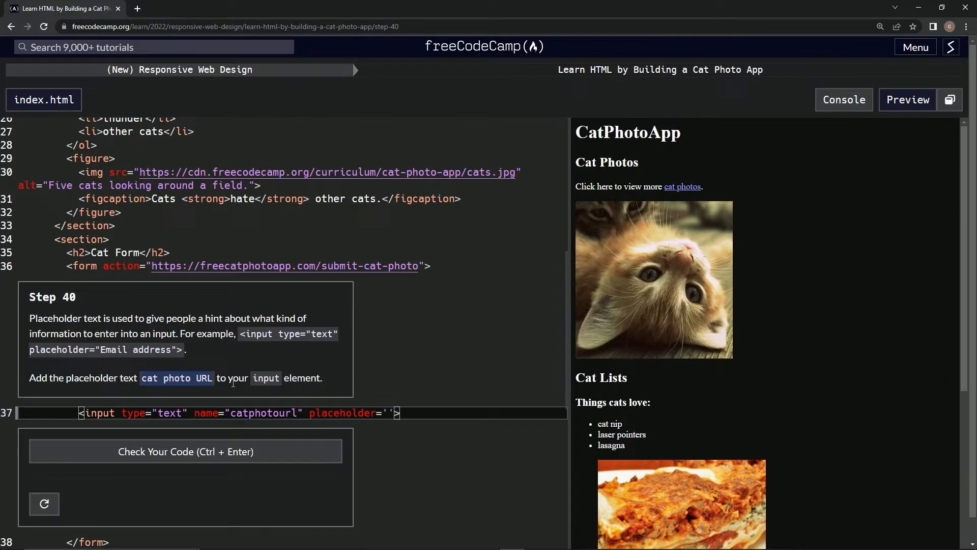
text(cat photo URL)
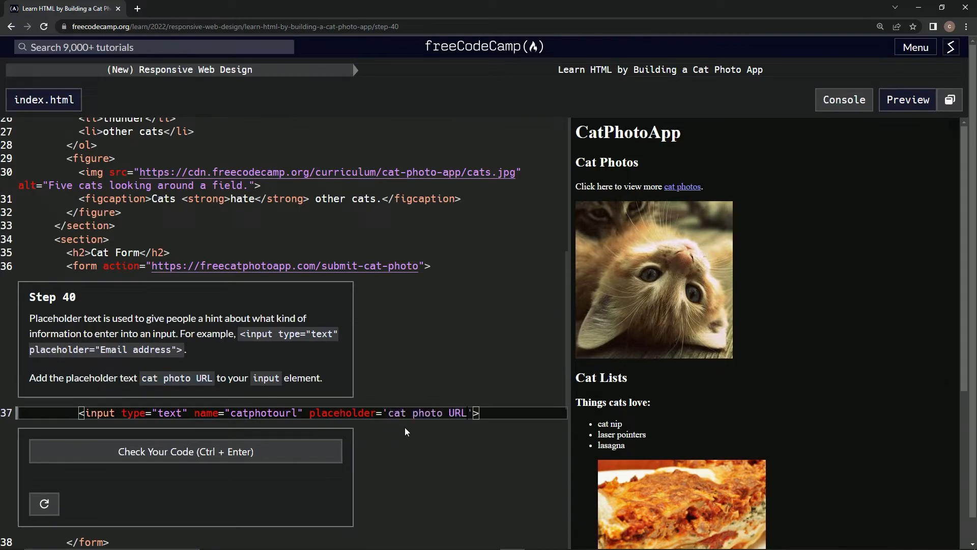
Step: Check the placeholder code, then submit it to open Step 41
scroll(down, 3)
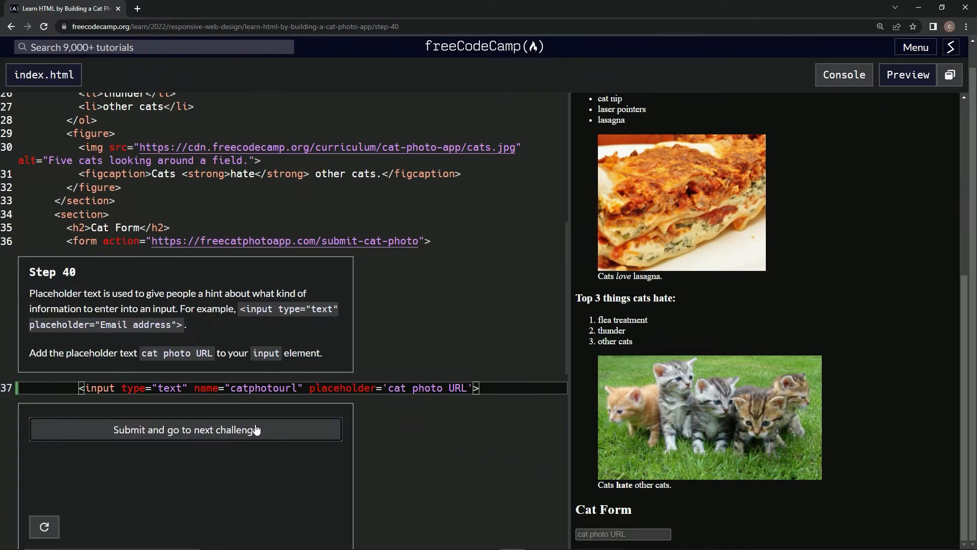
click(186, 429)
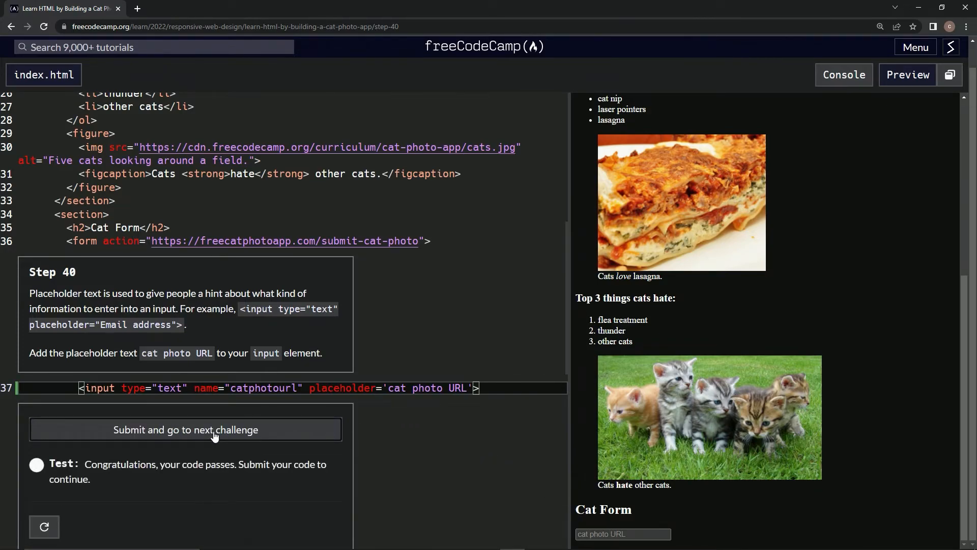
click(185, 429)
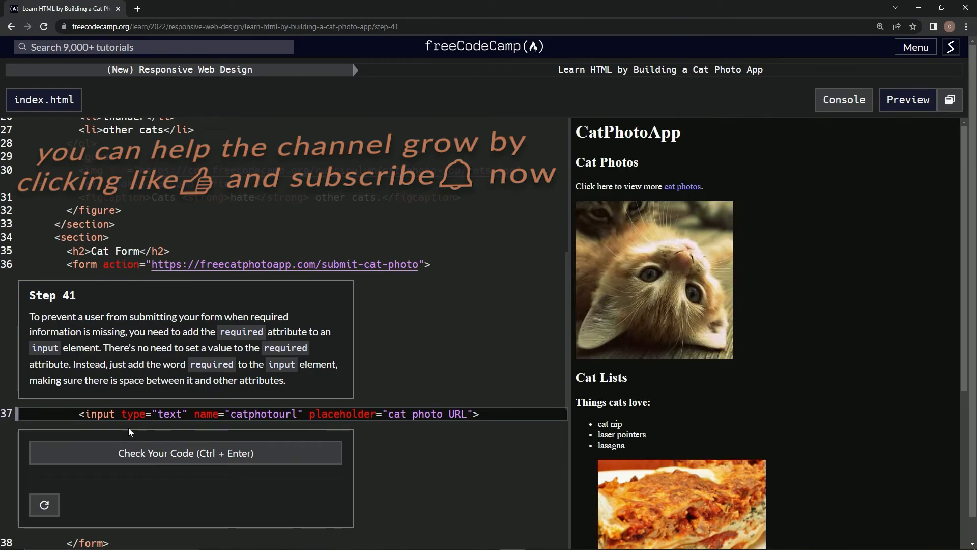